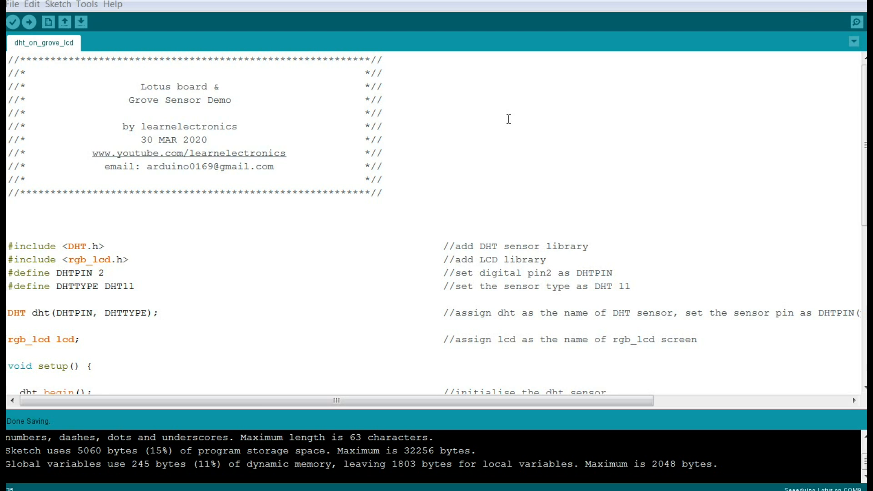
{"action": "mouse_move", "coordinate": [184, 159]}
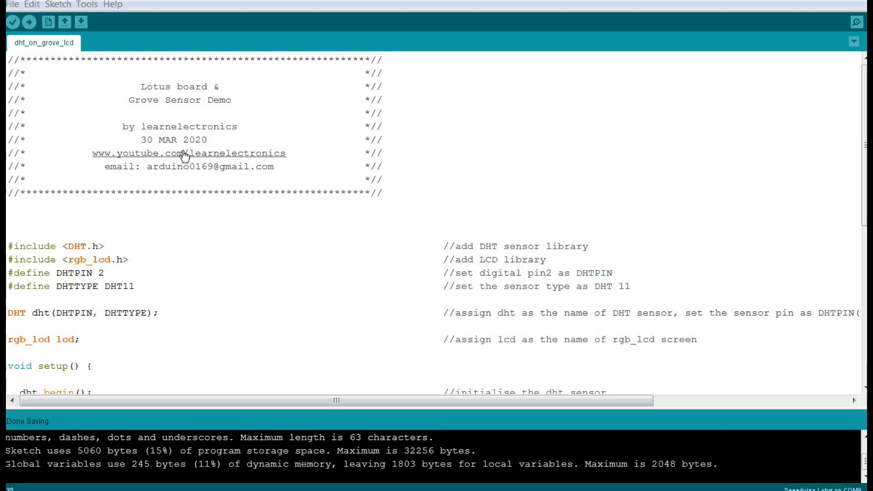
{"action": "mouse_move", "coordinate": [181, 156]}
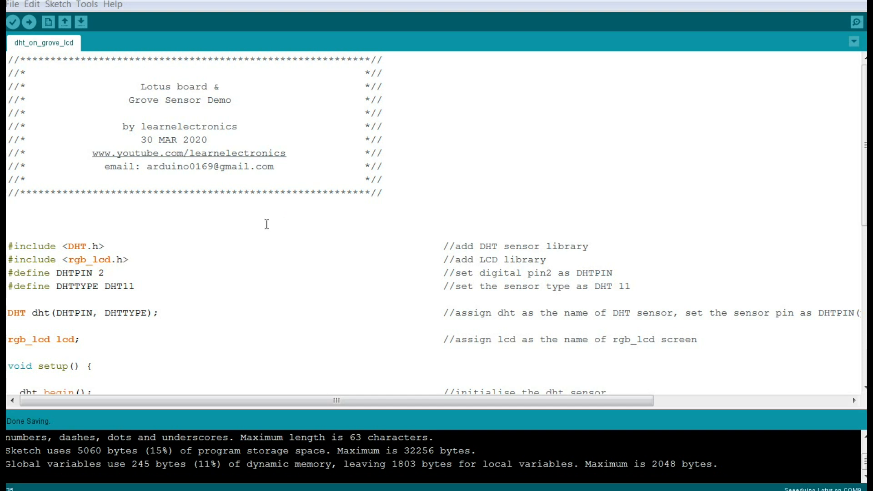
{"action": "scroll", "scroll_direction": "down", "scroll_amount": 3}
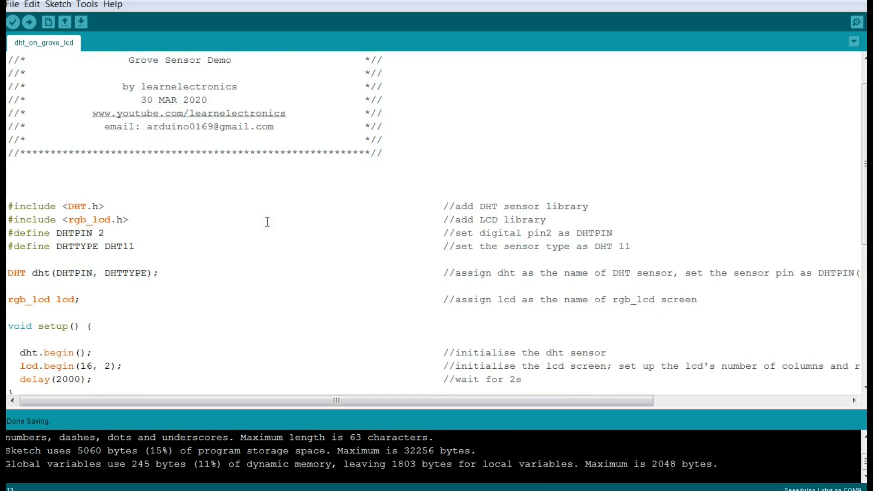
{"action": "mouse_move", "coordinate": [121, 213]}
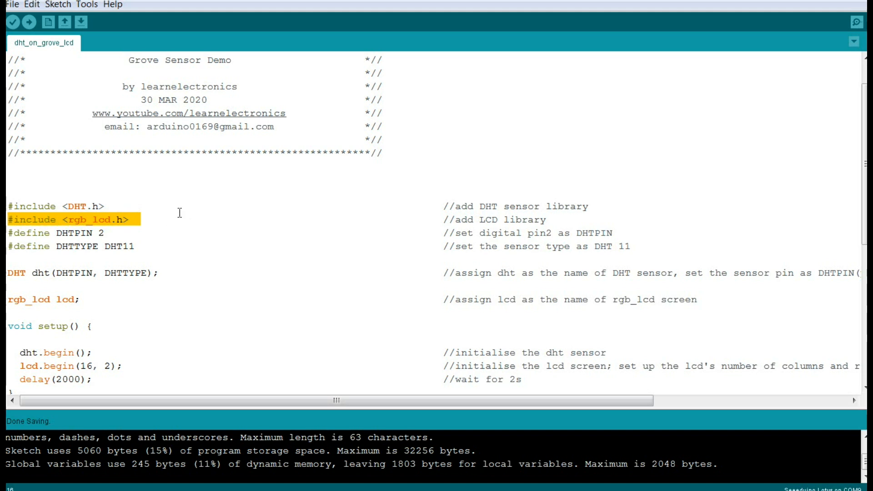
{"action": "mouse_move", "coordinate": [163, 199]}
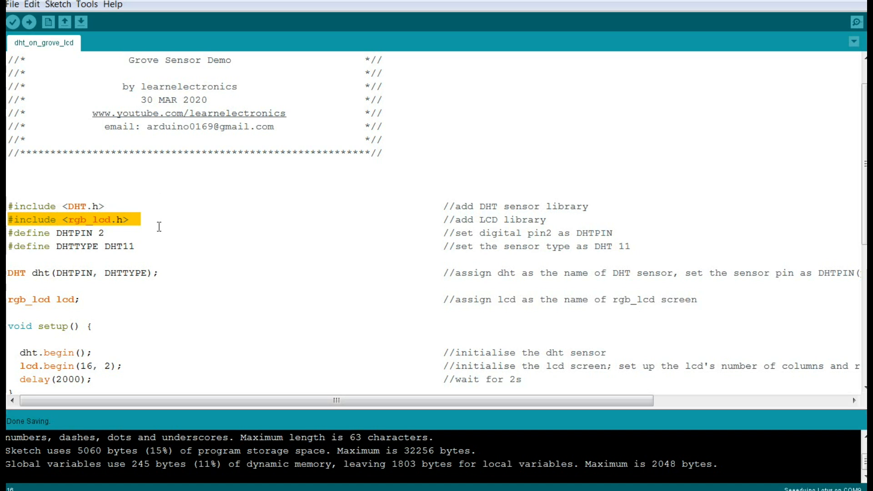
{"action": "mouse_move", "coordinate": [109, 234]}
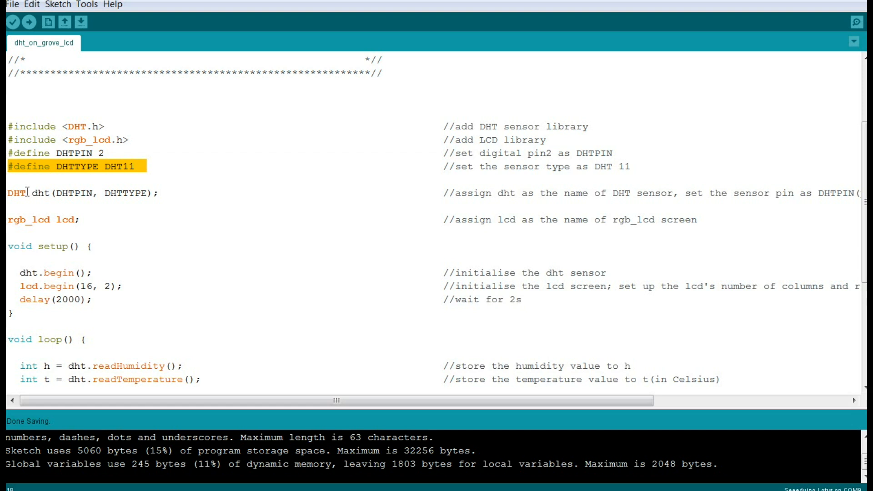
{"action": "mouse_move", "coordinate": [43, 193]}
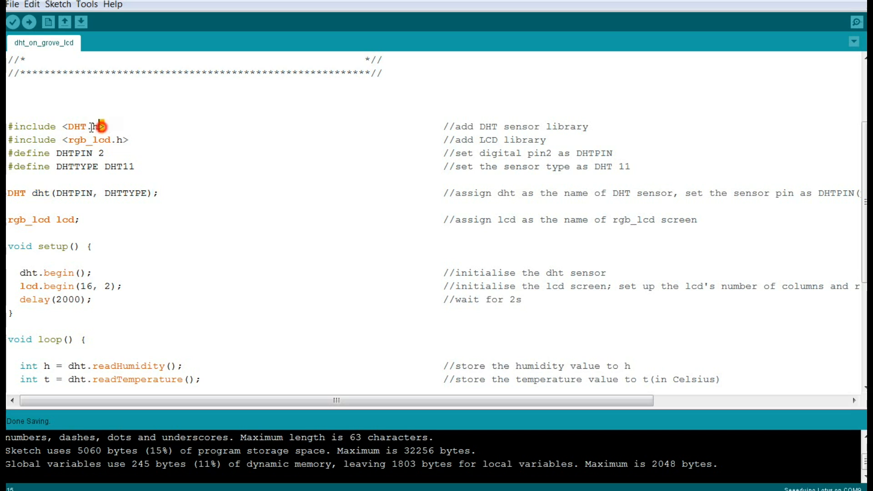
{"action": "double_click", "coordinate": [84, 126]}
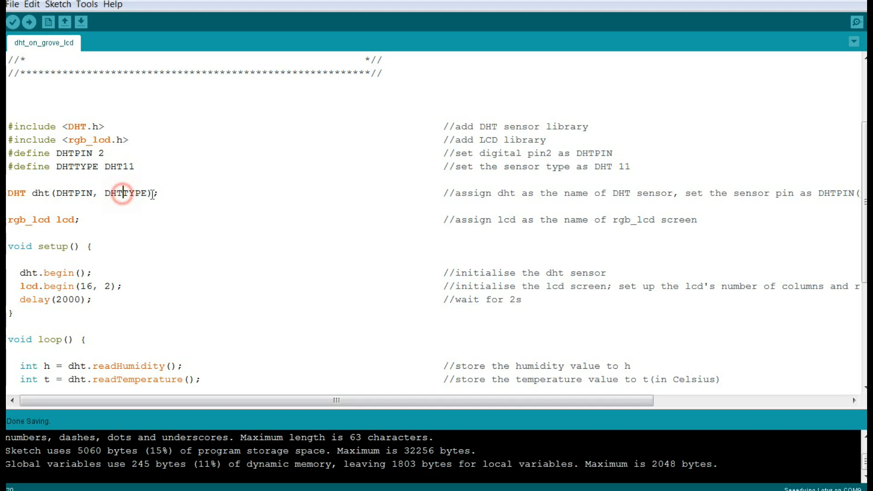
{"action": "double_click", "coordinate": [125, 193]}
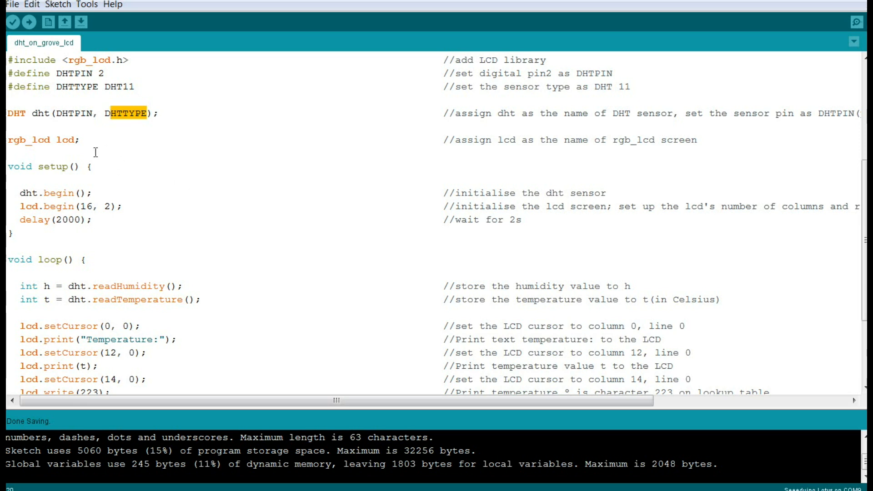
{"action": "mouse_move", "coordinate": [75, 152]}
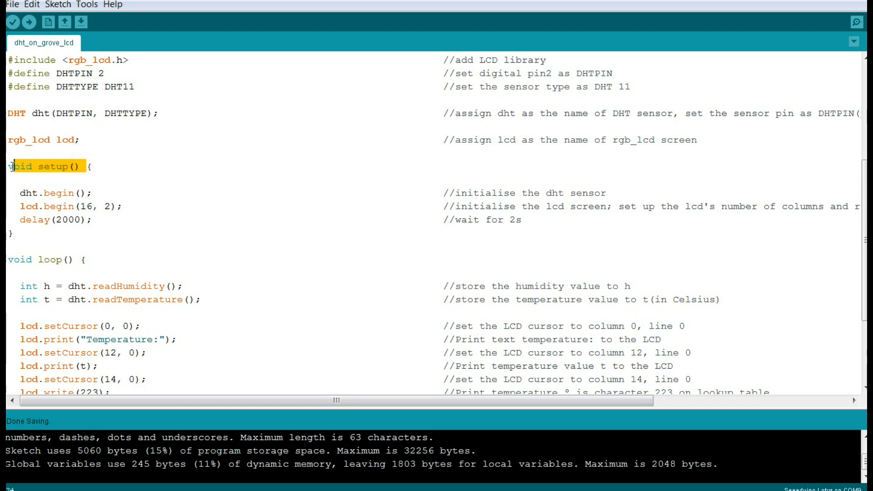
{"action": "left_click", "coordinate": [22, 193]}
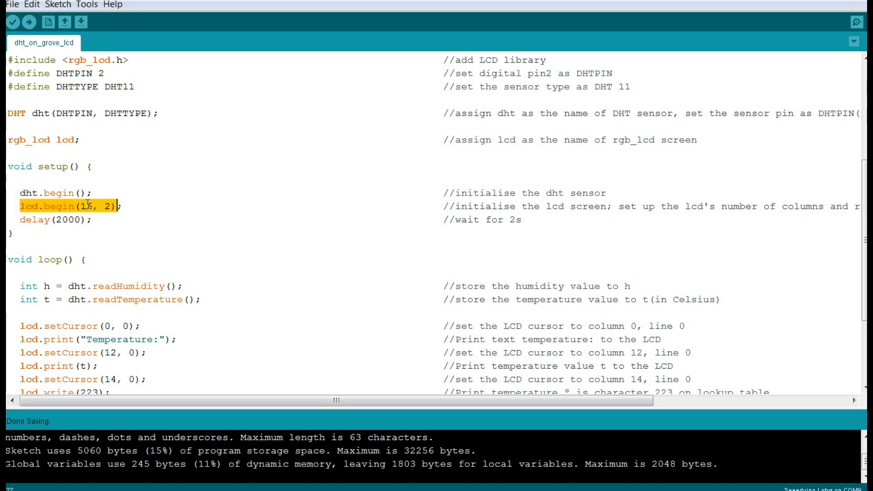
{"action": "type", "text": "6"}
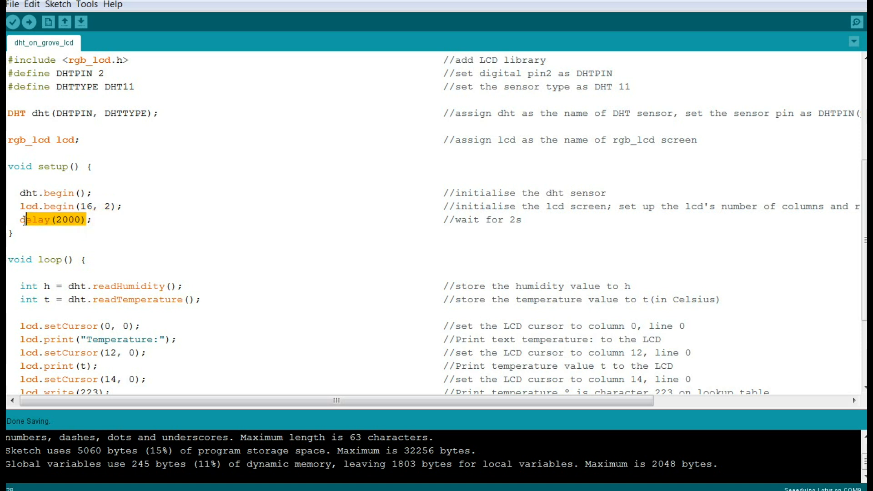
{"action": "mouse_move", "coordinate": [32, 189]}
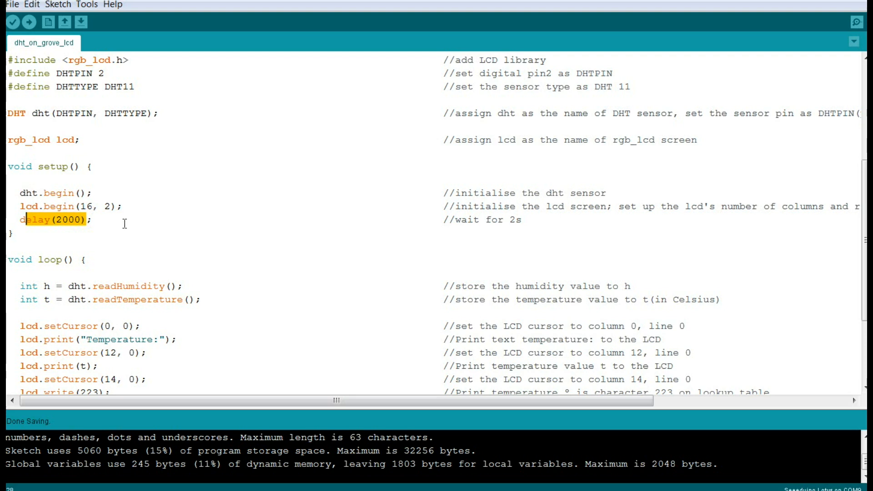
{"action": "scroll", "scroll_direction": "down", "scroll_amount": 3}
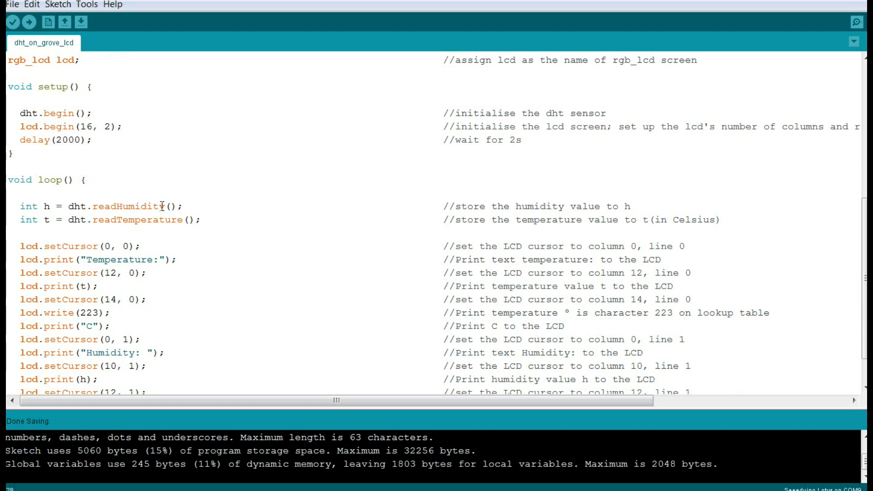
{"action": "mouse_move", "coordinate": [215, 176]}
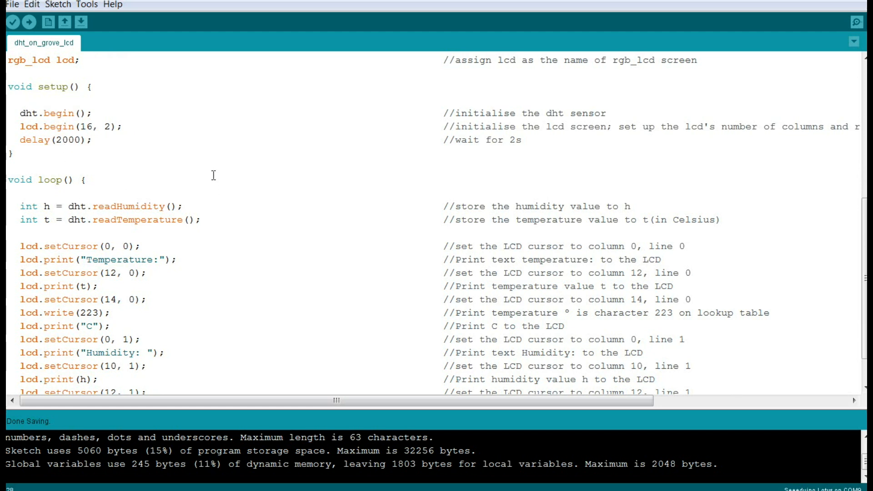
{"action": "double_click", "coordinate": [39, 179]}
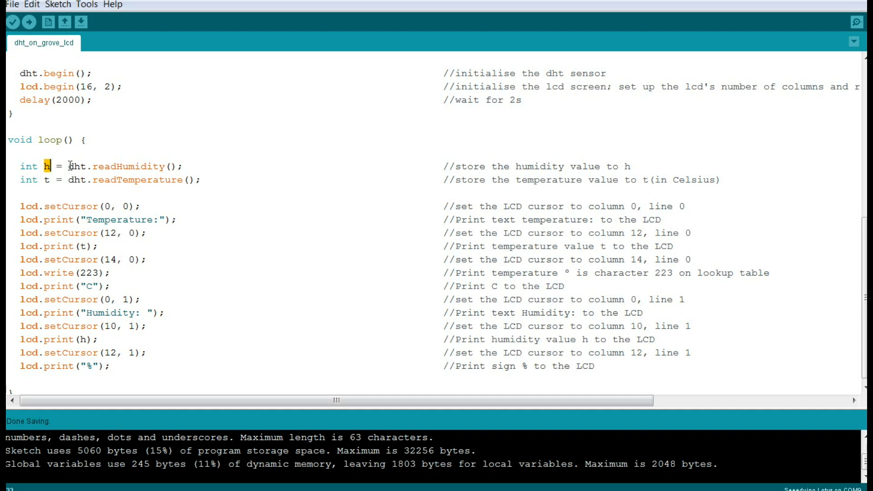
{"action": "double_click", "coordinate": [76, 167]}
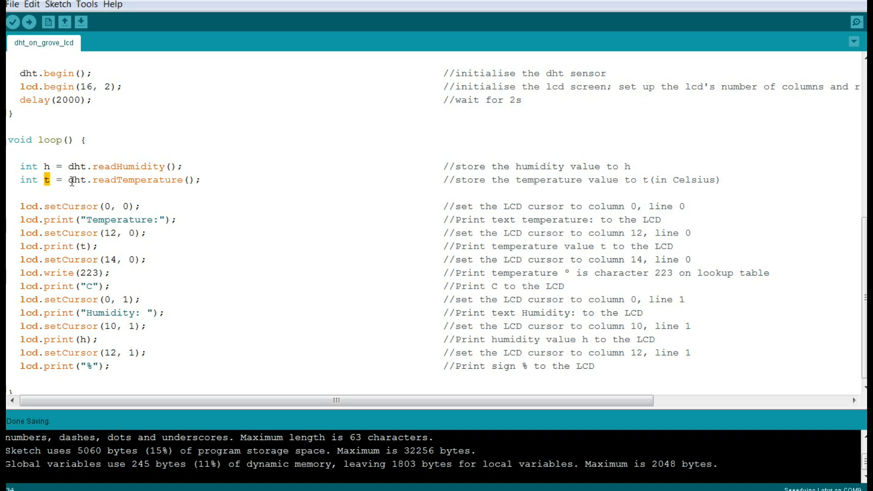
{"action": "double_click", "coordinate": [78, 179]}
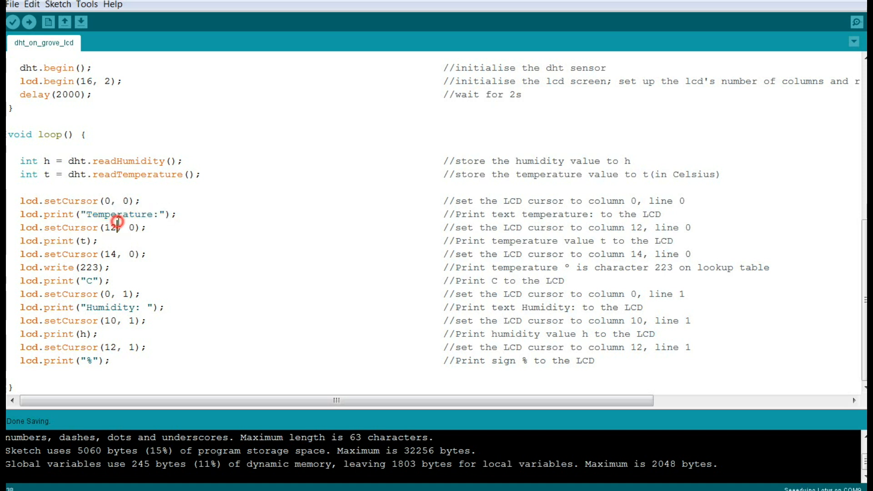
{"action": "double_click", "coordinate": [118, 227]}
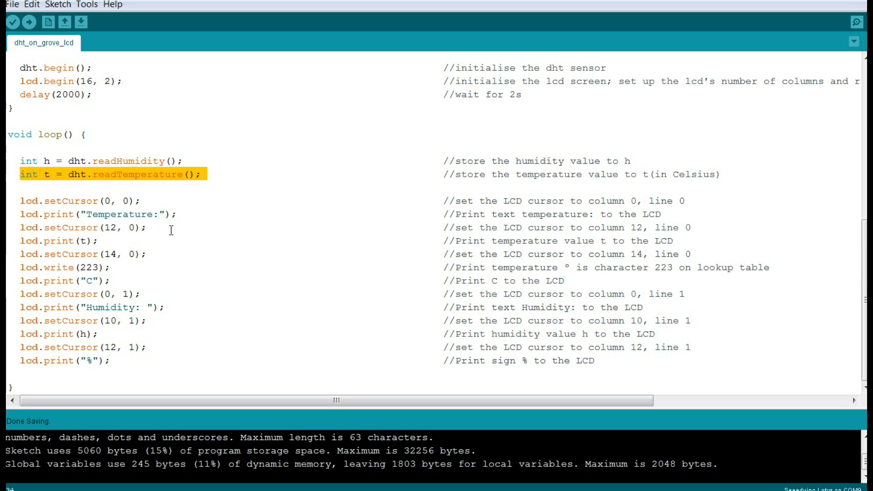
{"action": "left_click", "coordinate": [173, 227]}
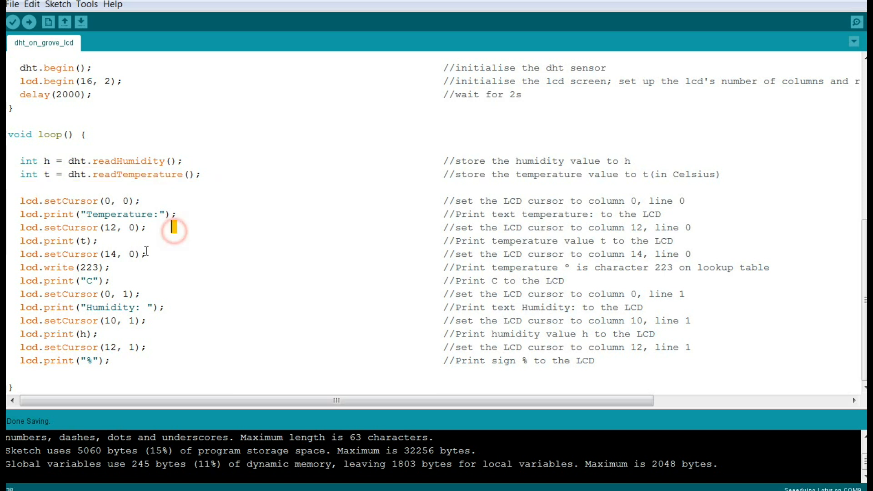
{"action": "double_click", "coordinate": [117, 254]}
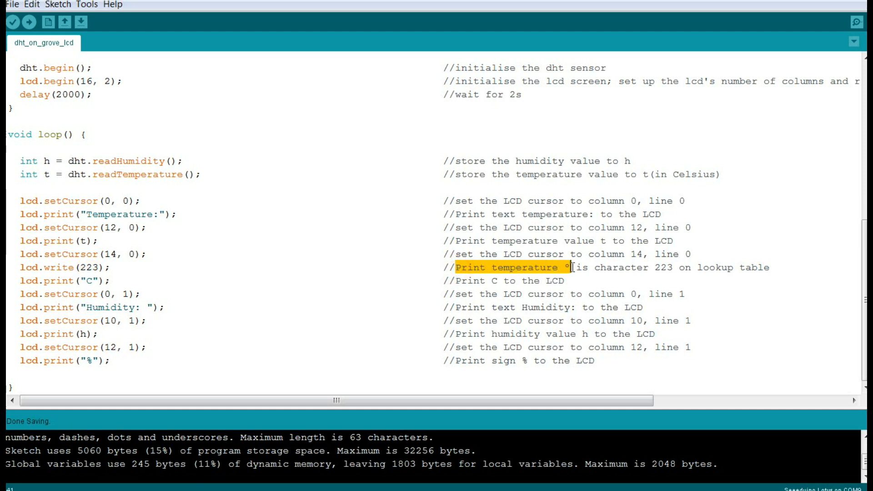
{"action": "left_click_drag", "start_coordinate": [571, 268], "coordinate": [766, 268]}
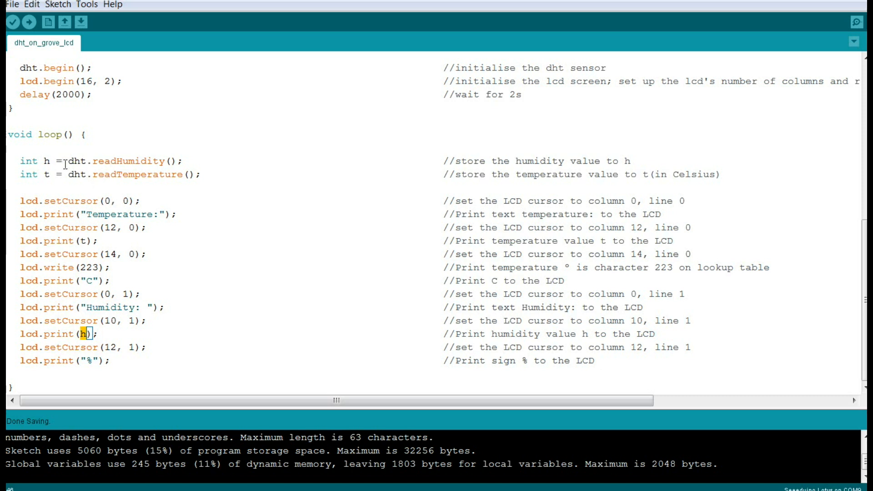
{"action": "double_click", "coordinate": [129, 161]}
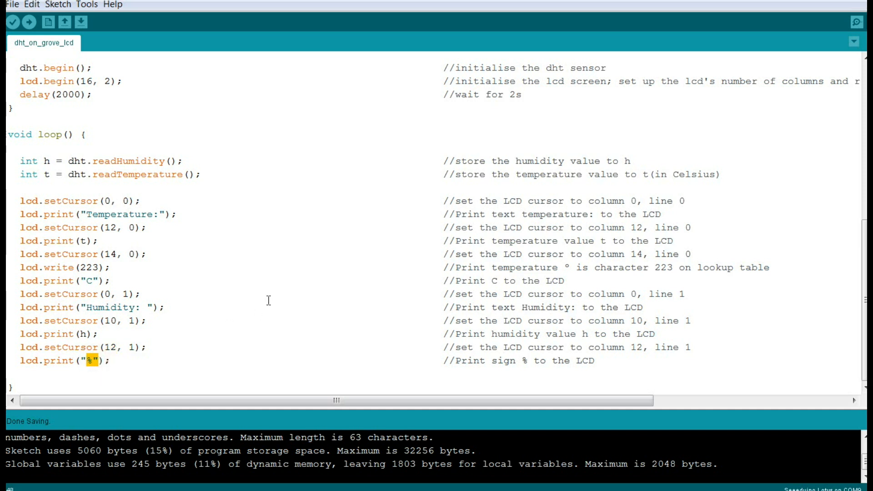
{"action": "mouse_move", "coordinate": [281, 278]}
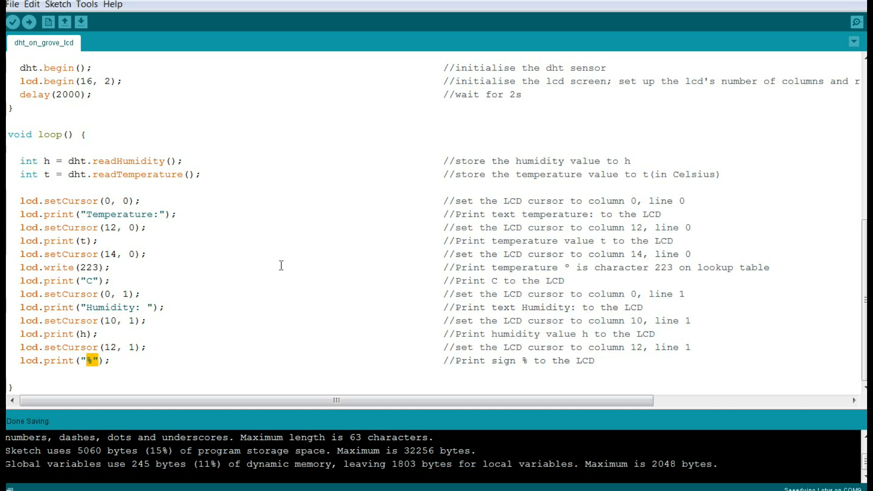
{"action": "mouse_move", "coordinate": [337, 290]}
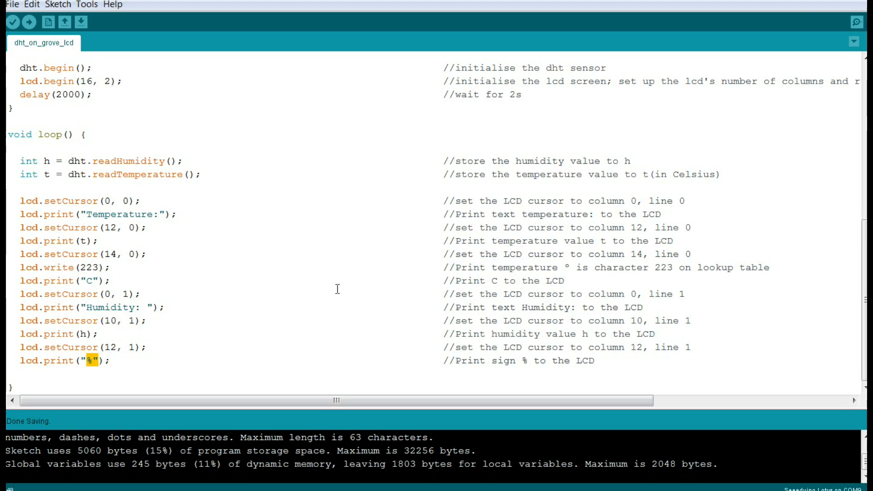